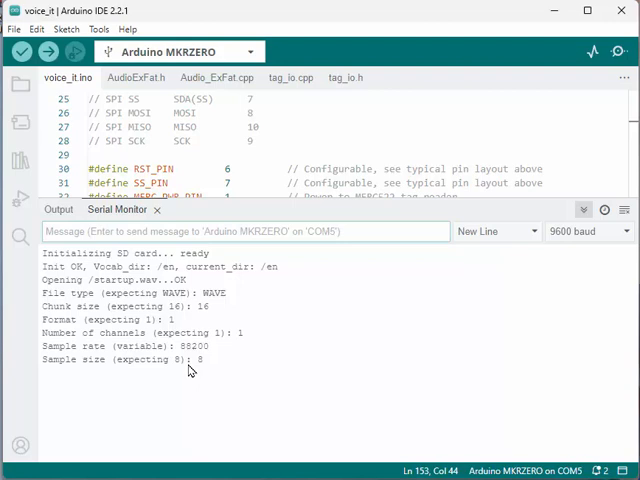
pyautogui.scroll(-3)
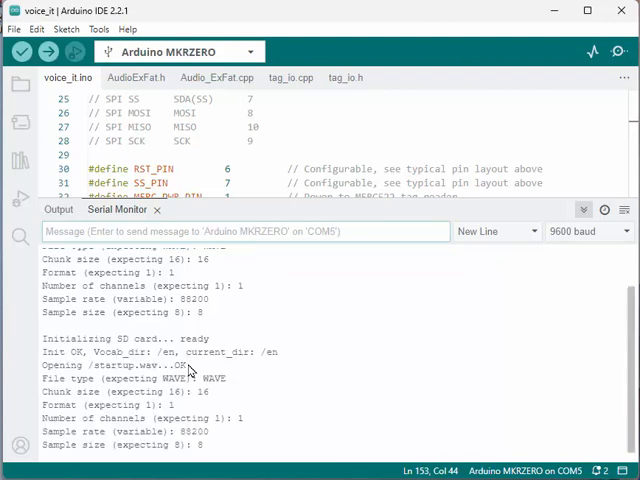
pyautogui.scroll(-3)
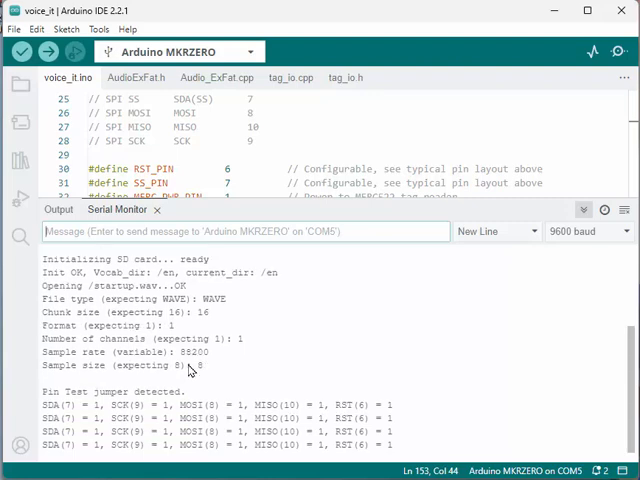
pyautogui.scroll(-3)
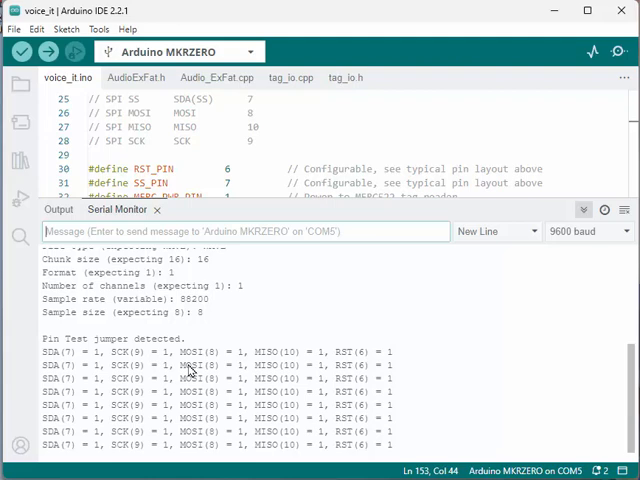
pyautogui.scroll(-3)
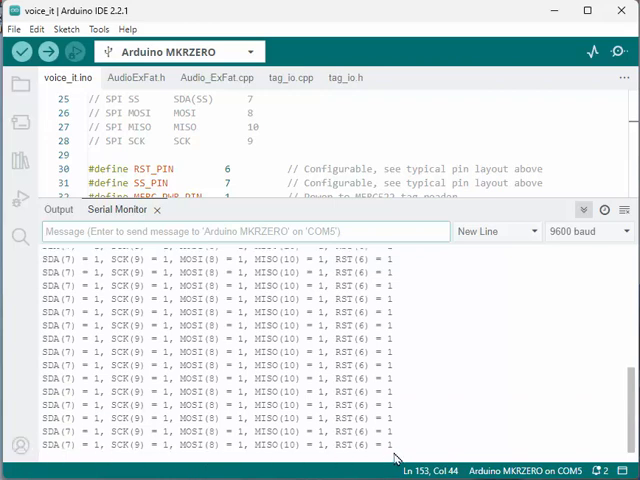
pyautogui.moveTo(62, 456)
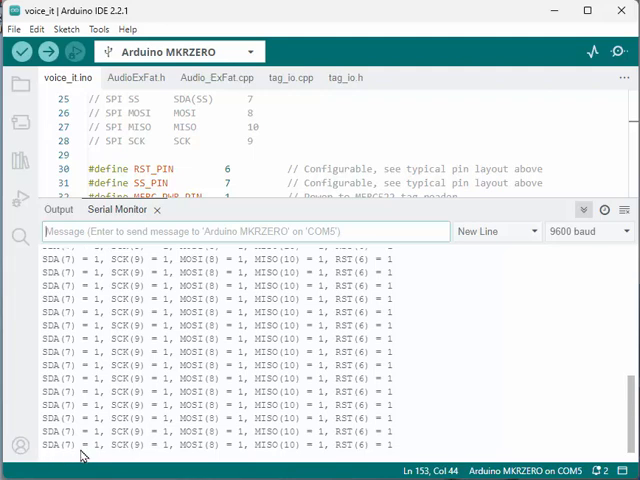
pyautogui.moveTo(99, 453)
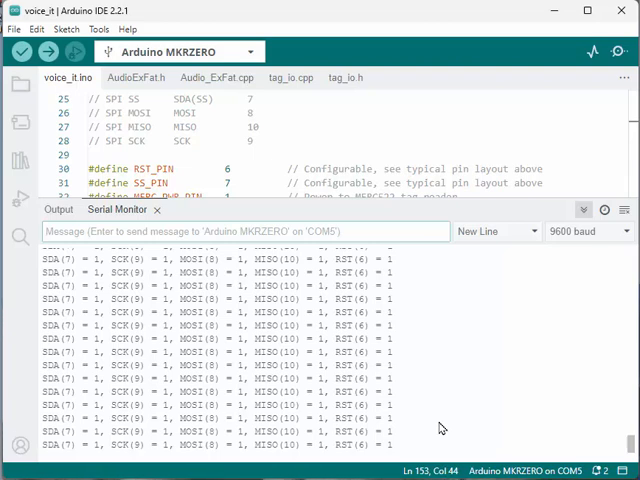
pyautogui.moveTo(419, 429)
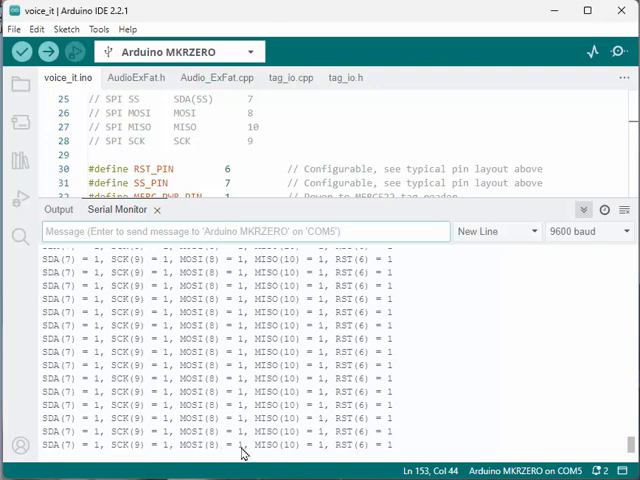
pyautogui.moveTo(345, 455)
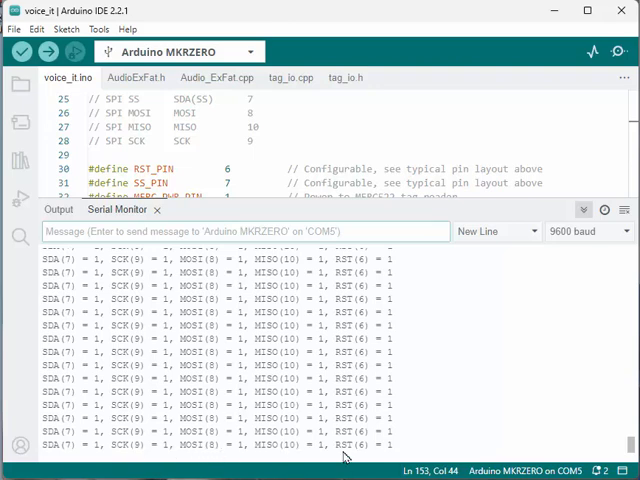